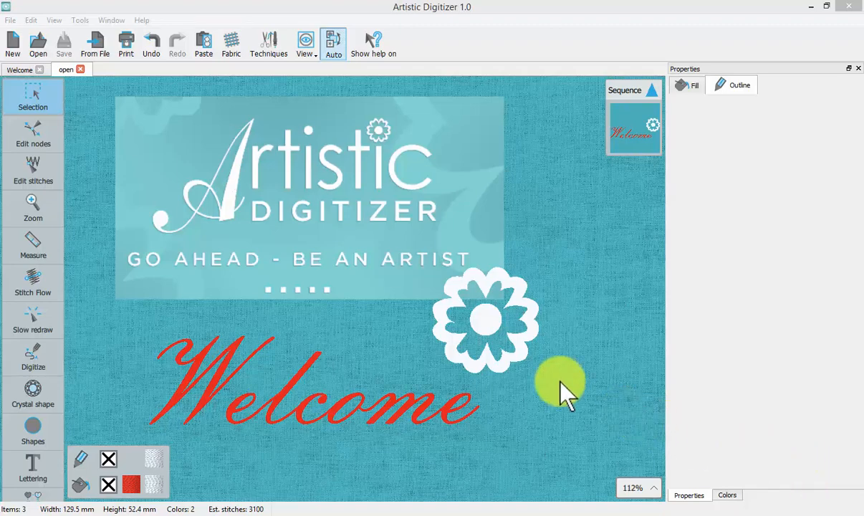
Step: Switch from the open design to the Welcome tab
click(20, 69)
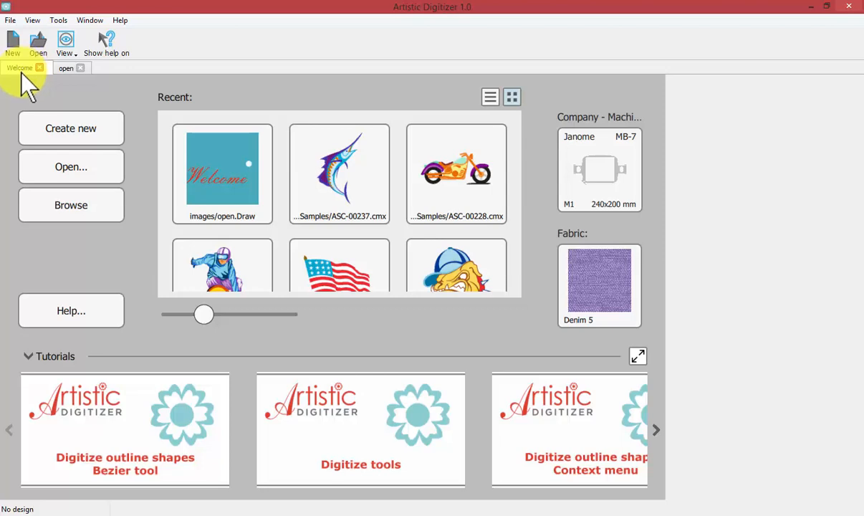
mouse_move(71, 129)
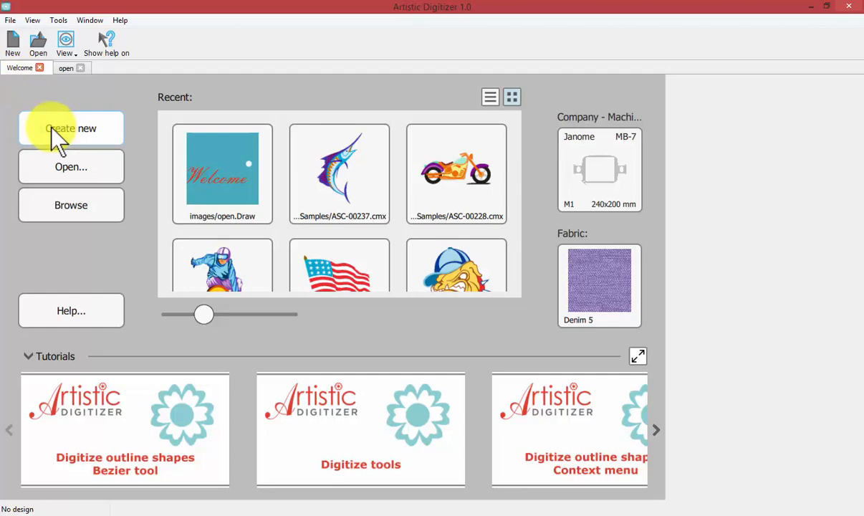
mouse_move(65, 172)
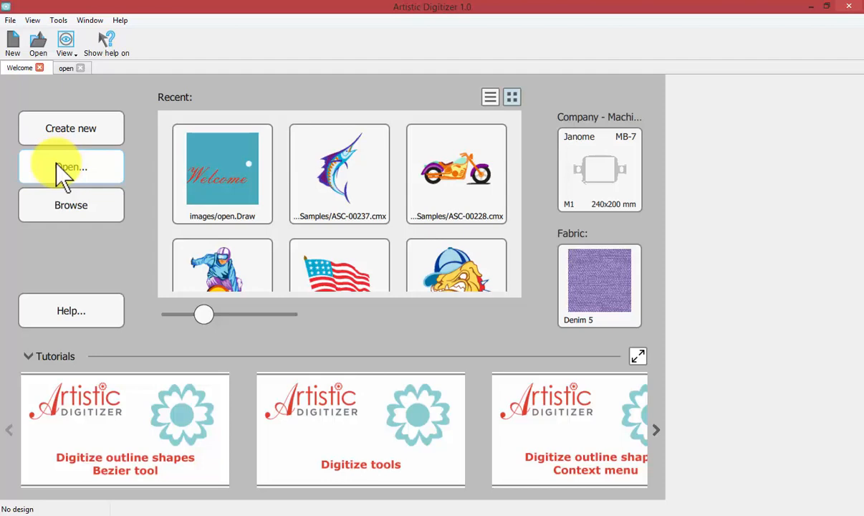
mouse_move(71, 215)
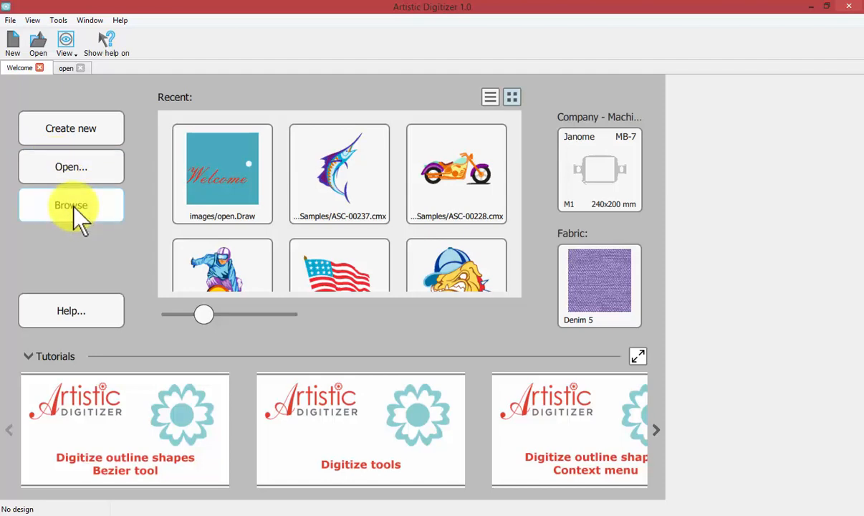
mouse_move(82, 297)
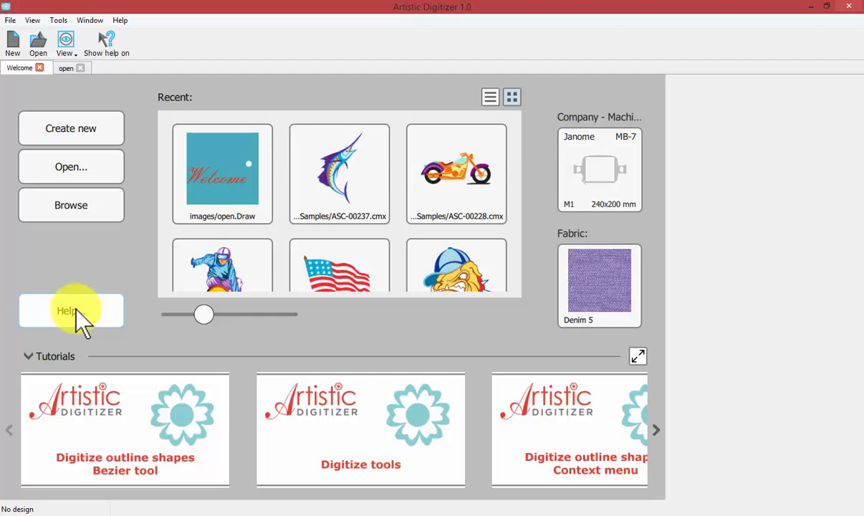
mouse_move(159, 132)
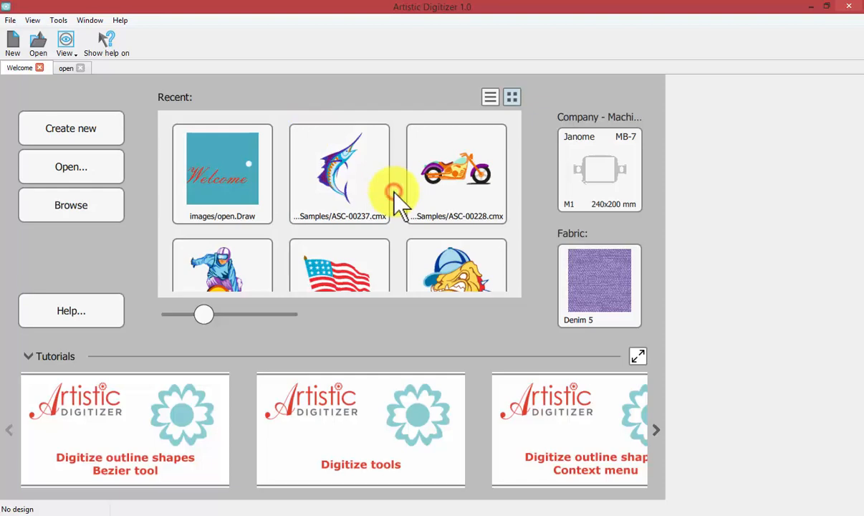
Step: Browse the recent designs, view them as a dated list, then return to thumbnails
scroll(down, 3)
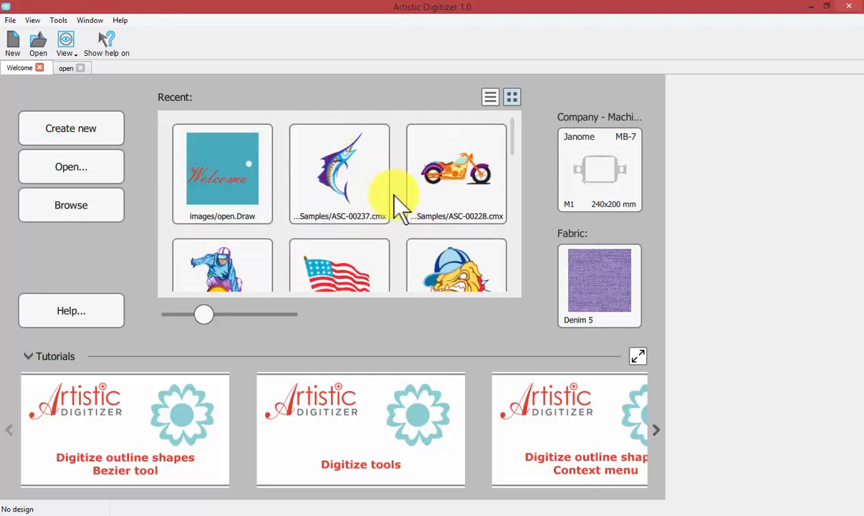
mouse_move(212, 323)
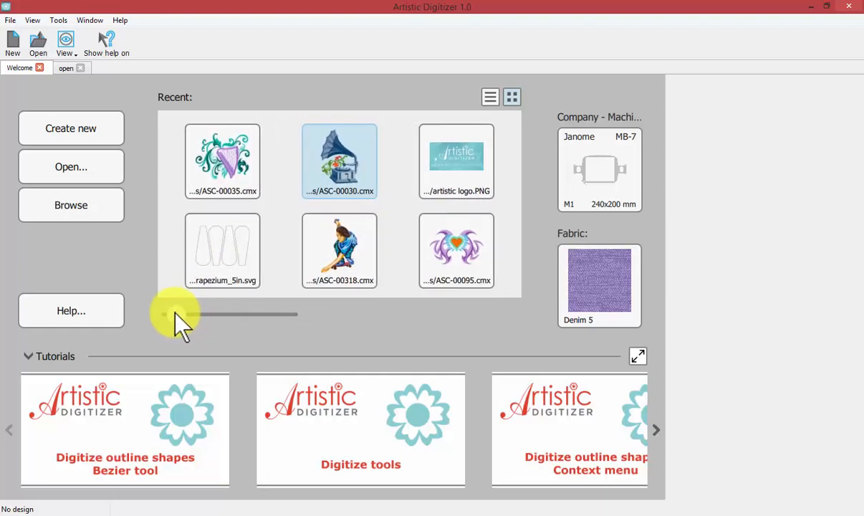
scroll(down, 3)
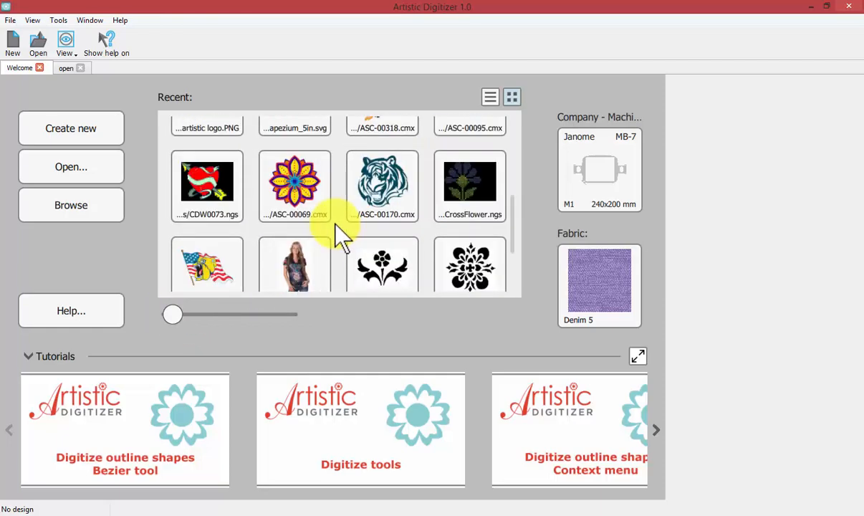
scroll(up, 3)
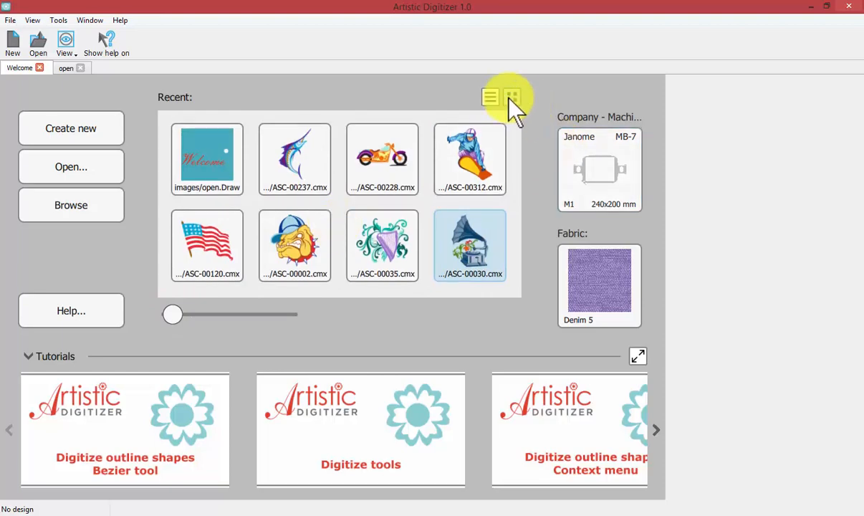
click(491, 97)
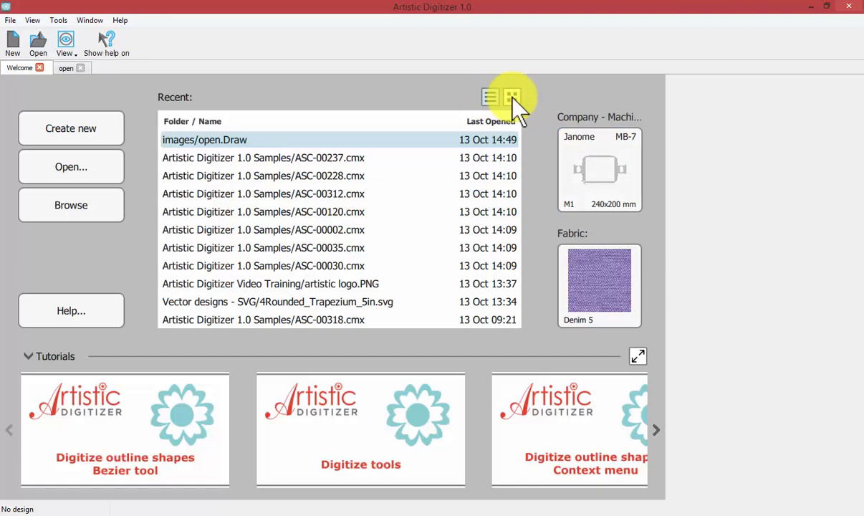
click(512, 96)
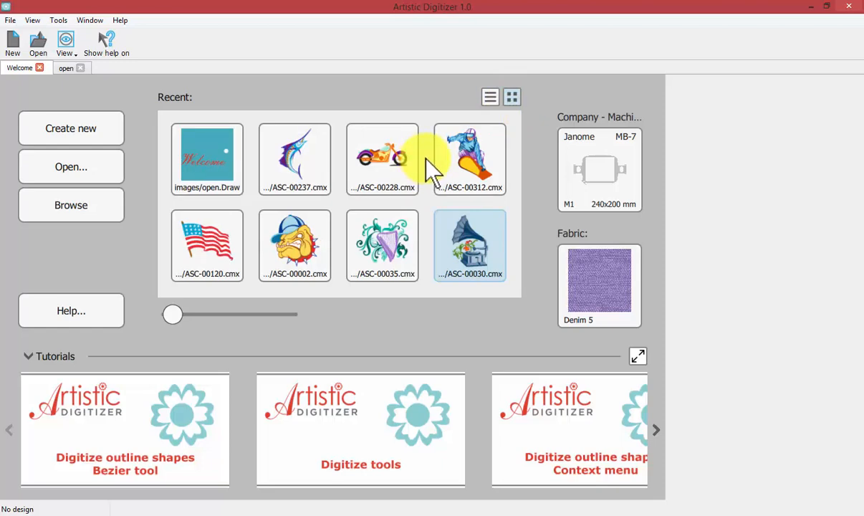
mouse_move(125, 369)
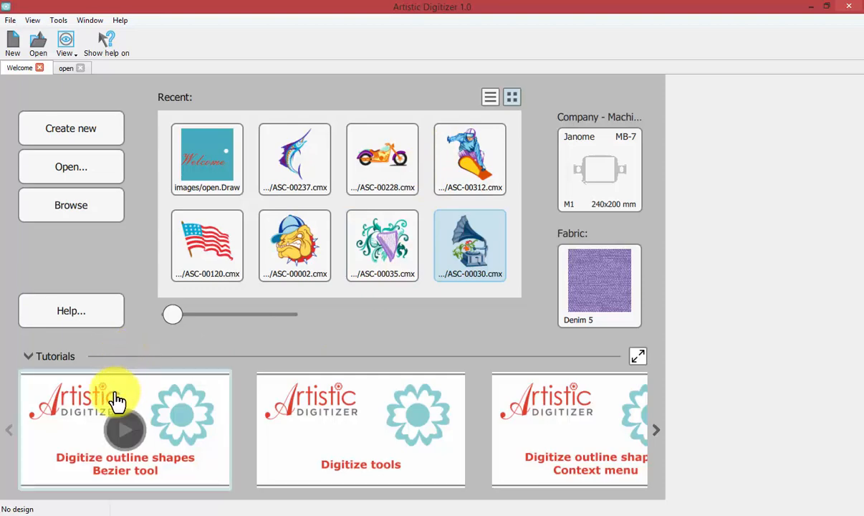
mouse_move(660, 437)
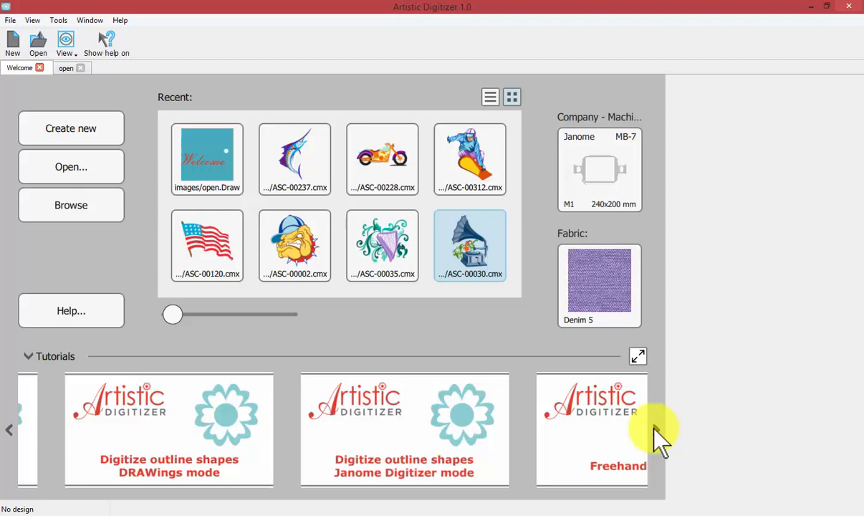
mouse_move(617, 168)
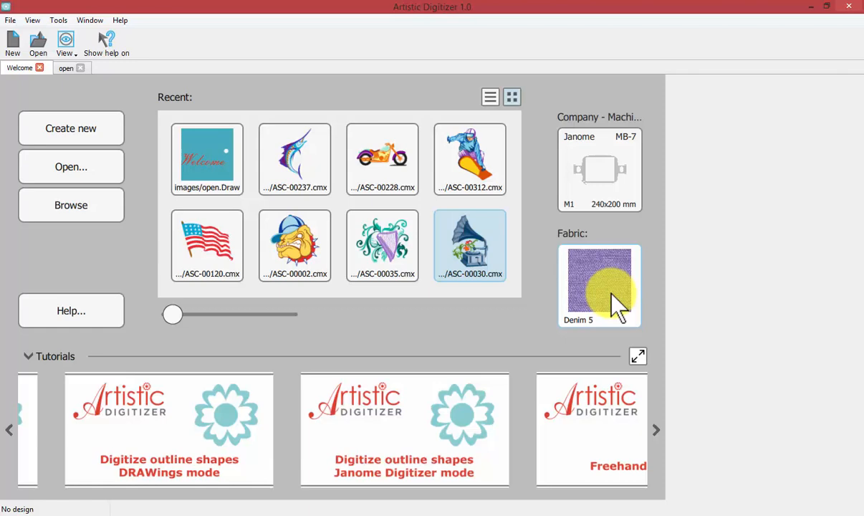
mouse_move(71, 166)
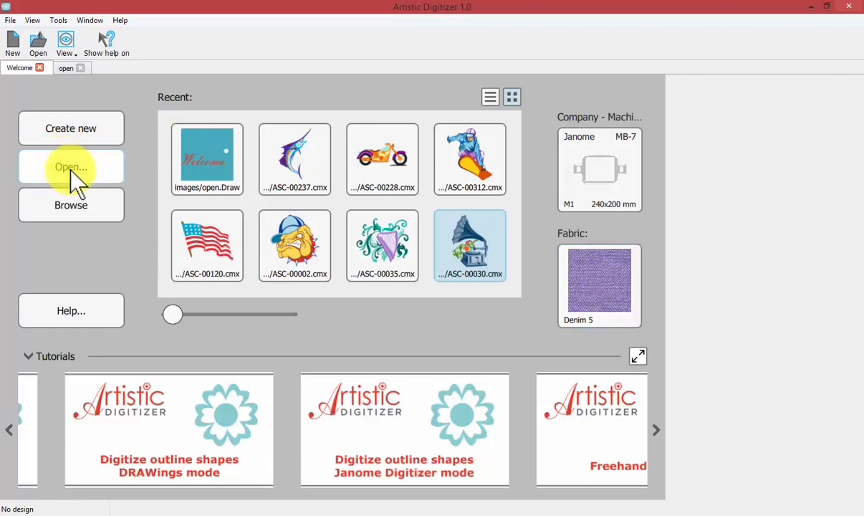
mouse_move(576, 175)
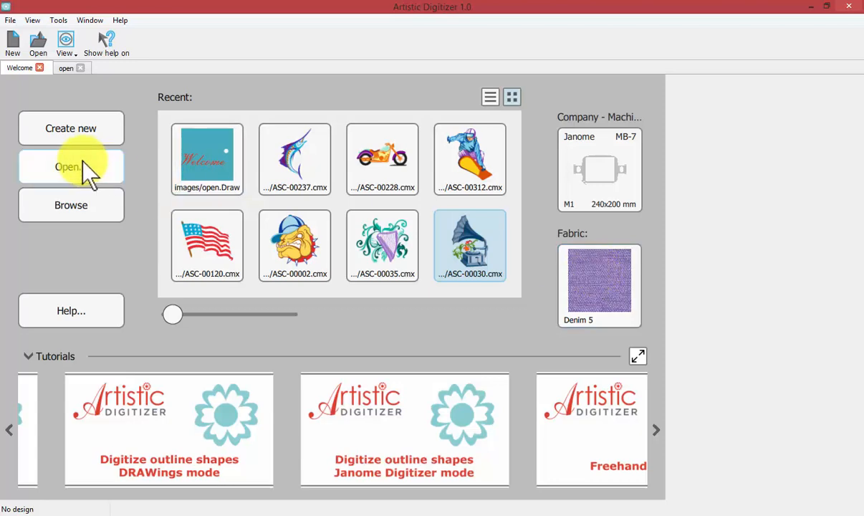
mouse_move(82, 135)
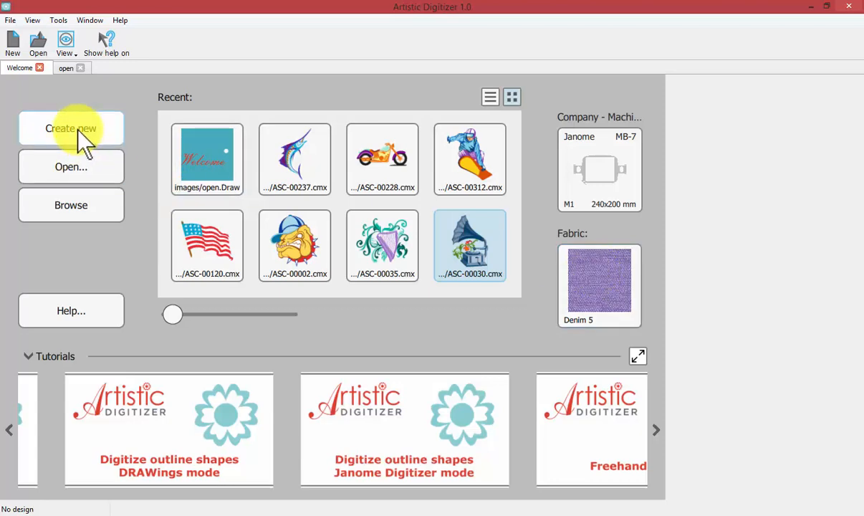
Step: Select the Janome MC15000 machine with its 230x300 mm hoop
click(599, 169)
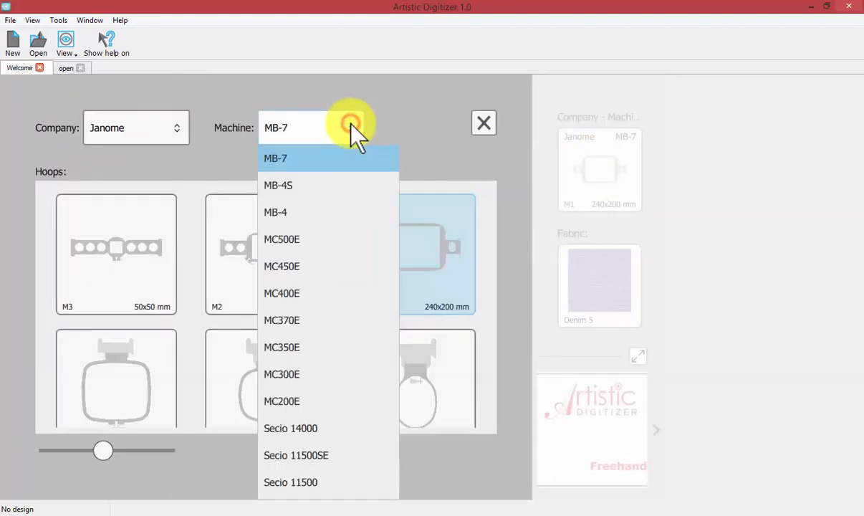
scroll(up, 3)
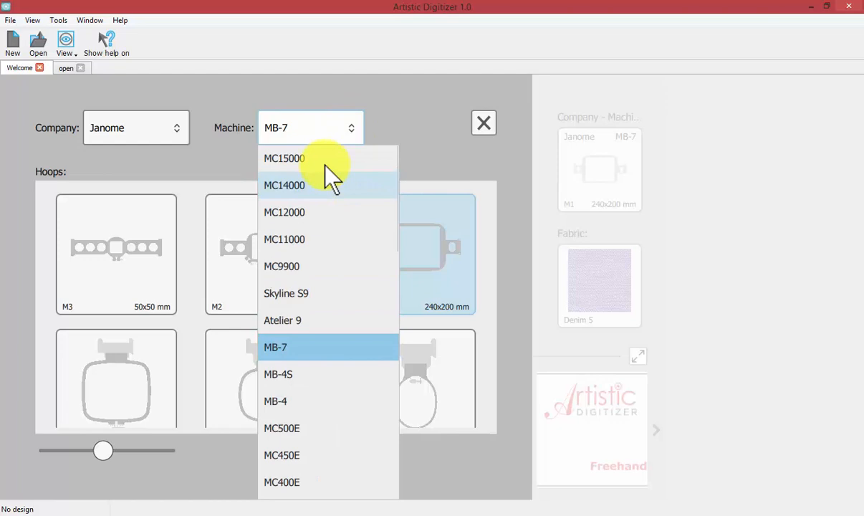
click(284, 159)
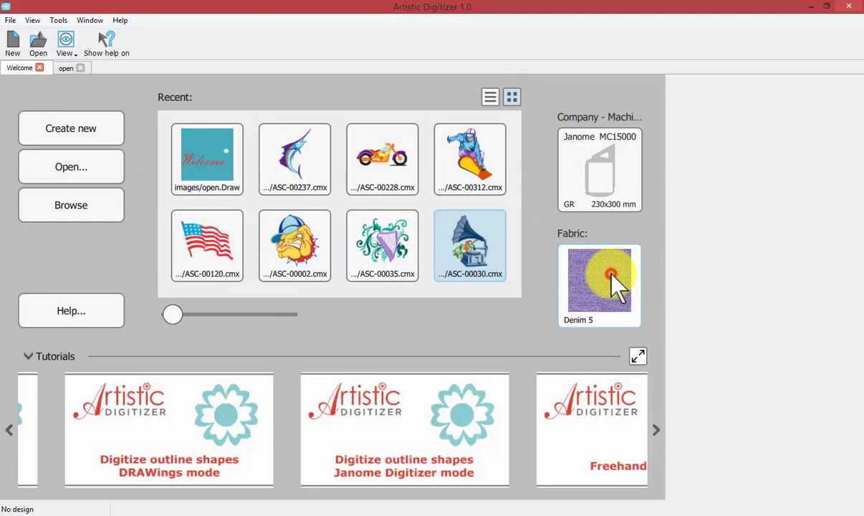
Step: Choose Denim 1 fabric in the Normal Light embroidery category
click(599, 285)
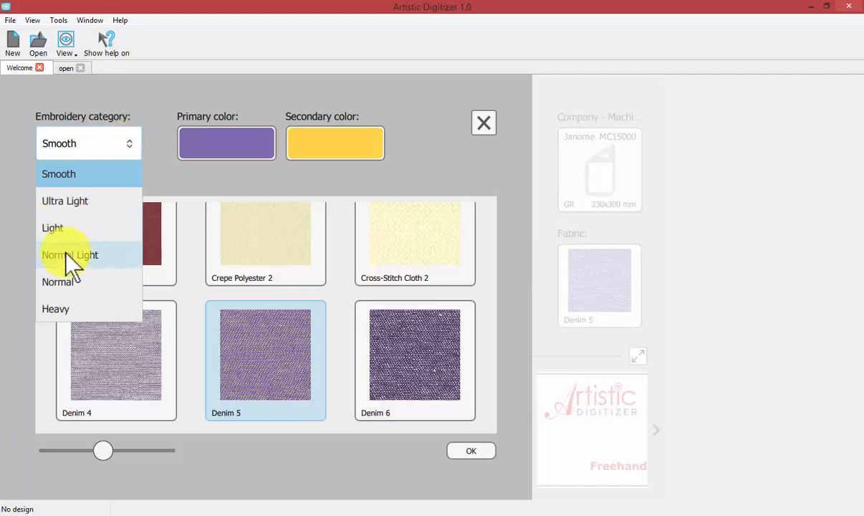
click(71, 254)
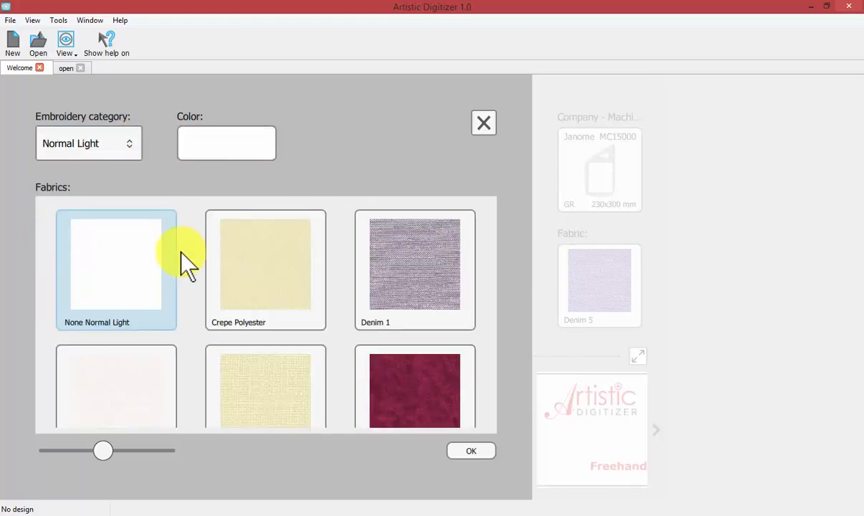
click(414, 263)
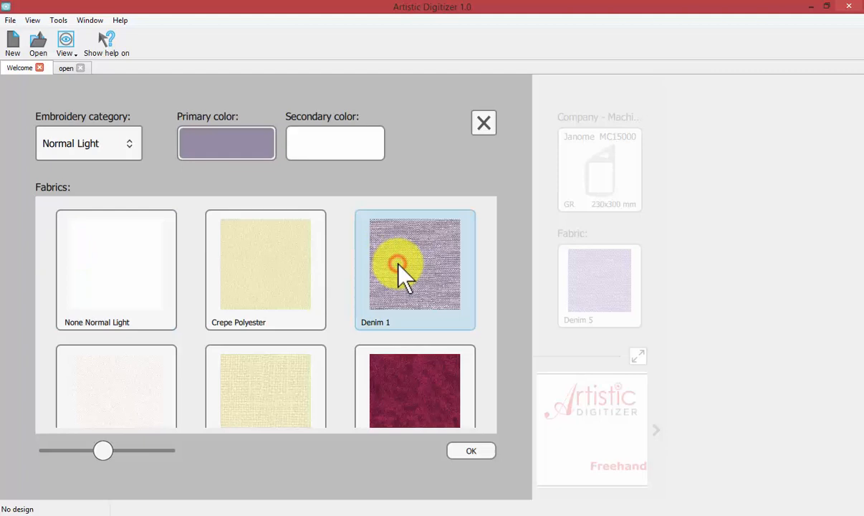
scroll(down, 3)
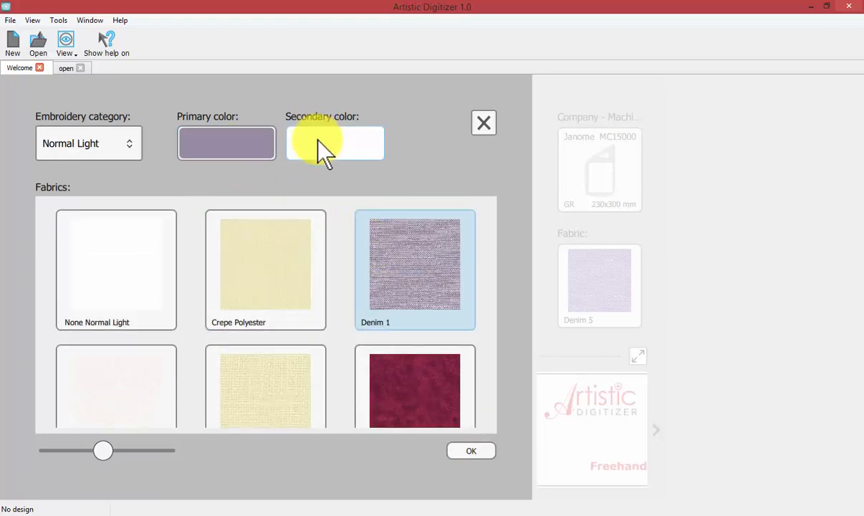
Step: Give the fabric a salmon red secondary colour and confirm the settings
click(334, 142)
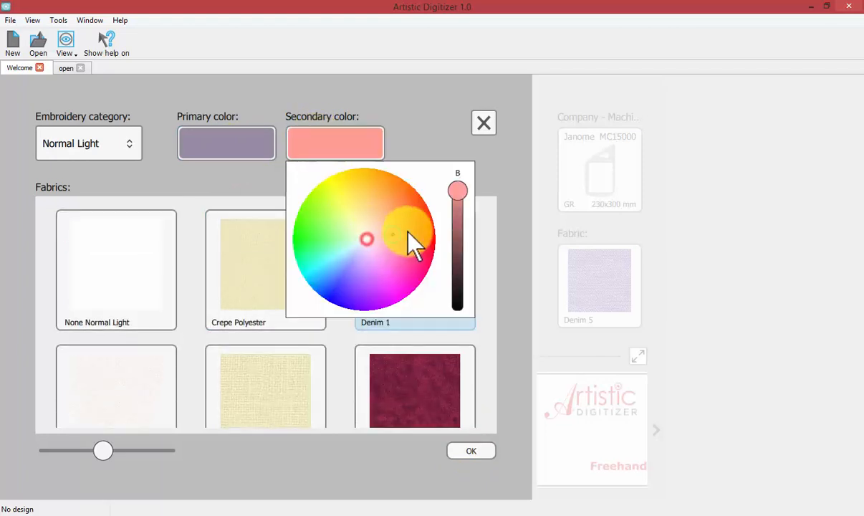
click(409, 237)
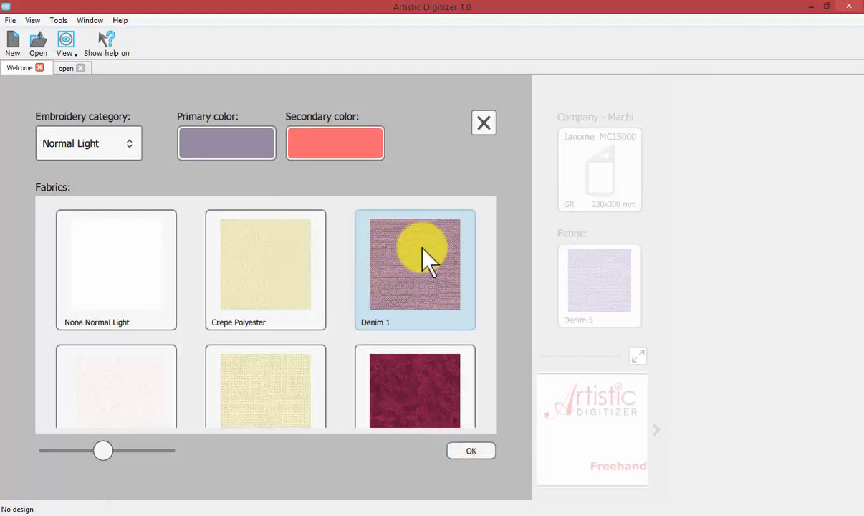
mouse_move(473, 450)
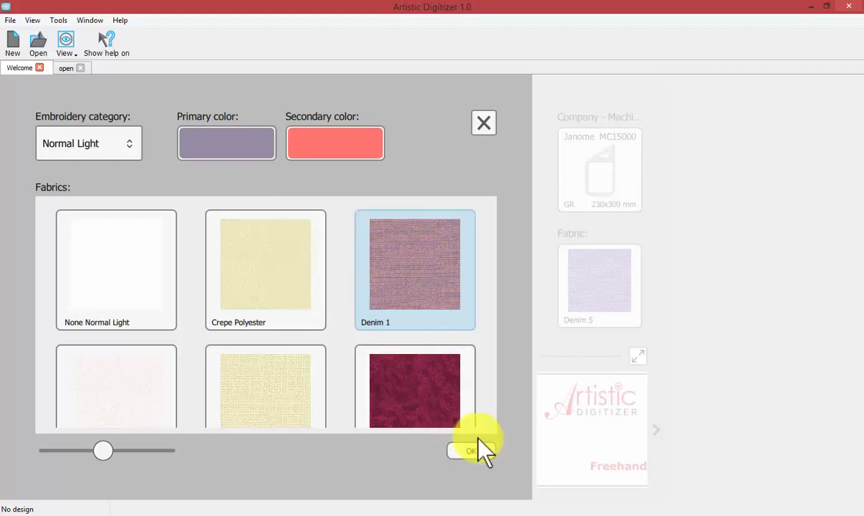
click(463, 450)
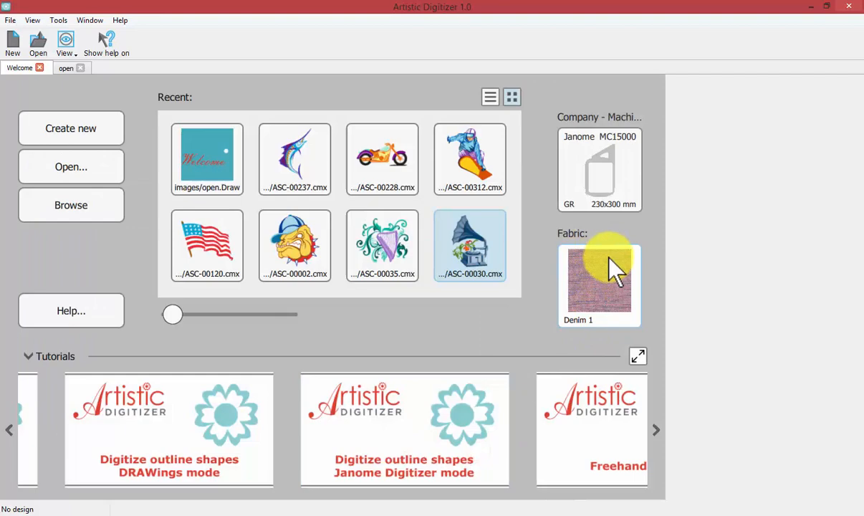
mouse_move(581, 278)
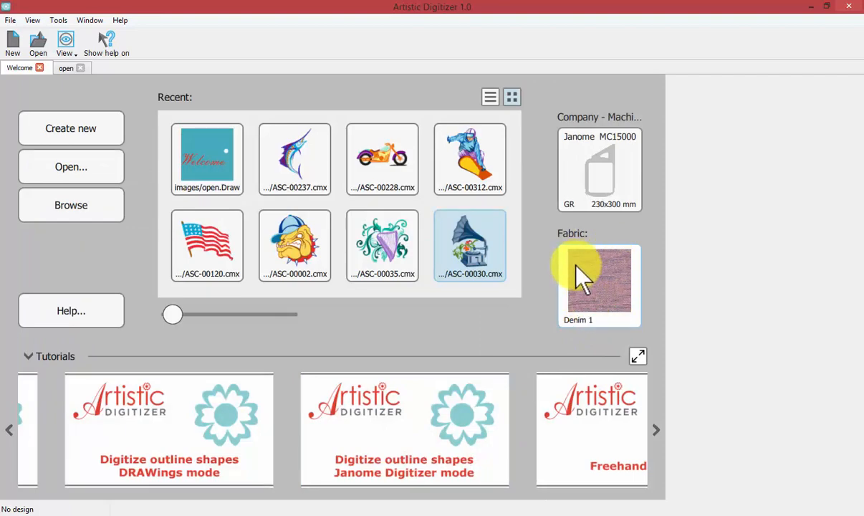
mouse_move(71, 128)
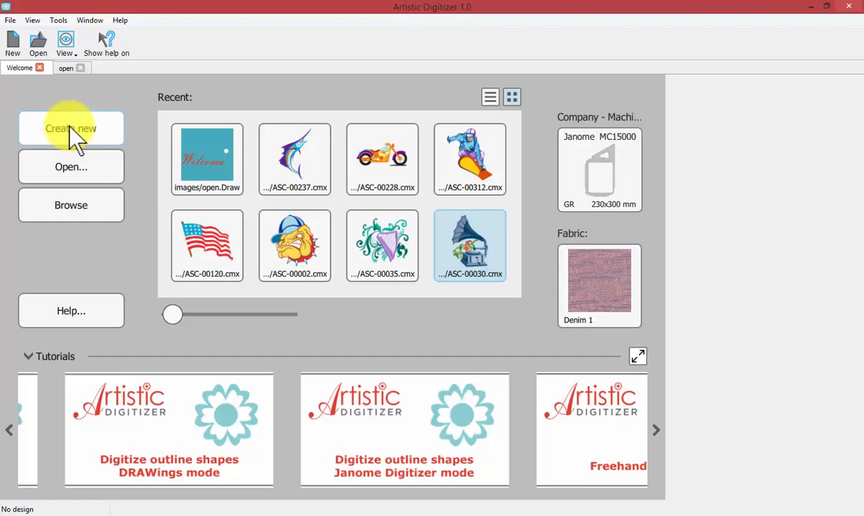
Step: Create a new blank design on the Denim 1 fabric
click(71, 127)
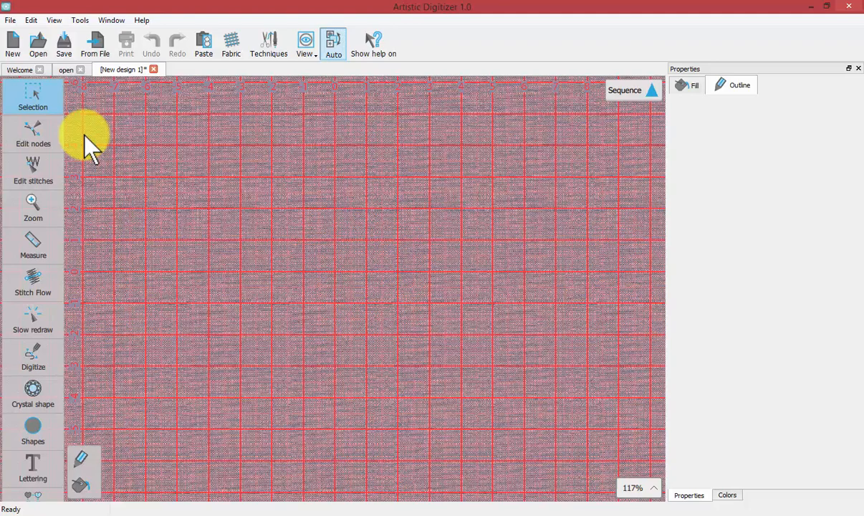
mouse_move(239, 185)
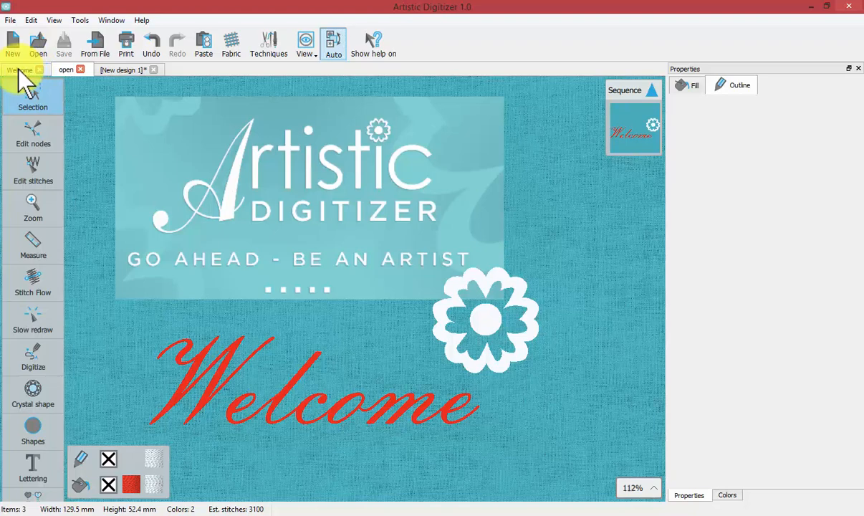
Step: Close the Welcome tab and discard unsaved New design 1
click(20, 68)
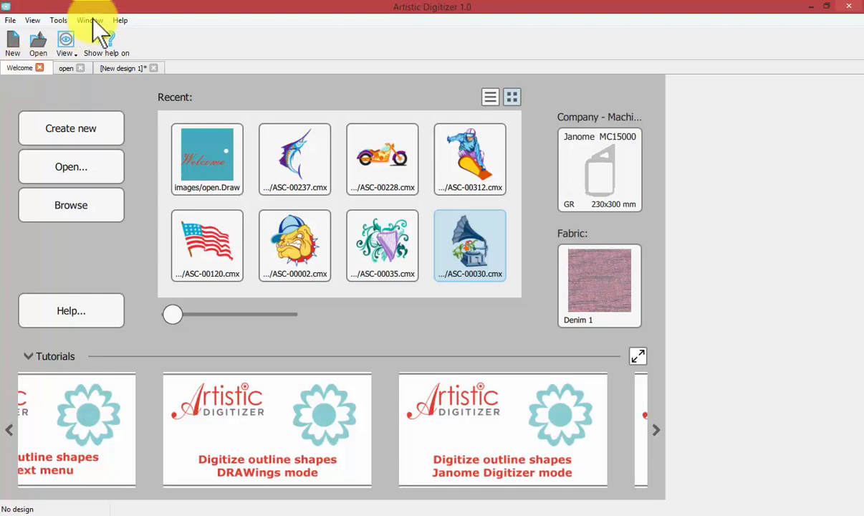
click(89, 20)
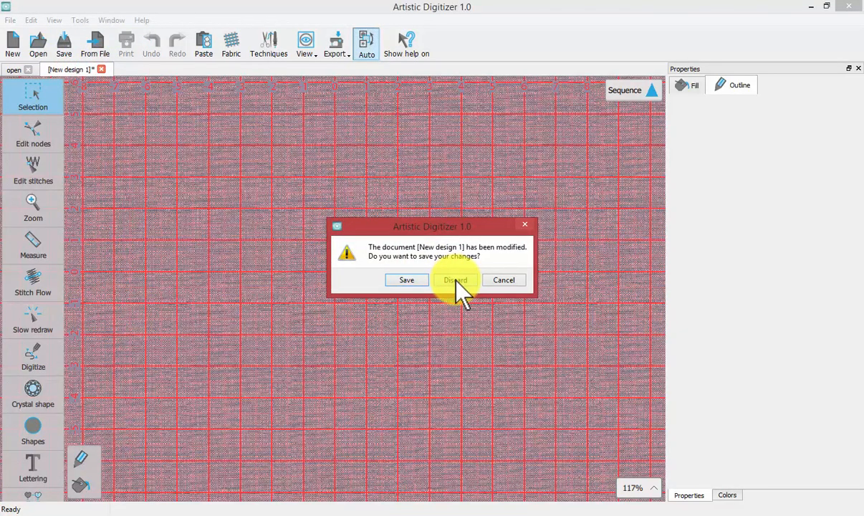
click(456, 279)
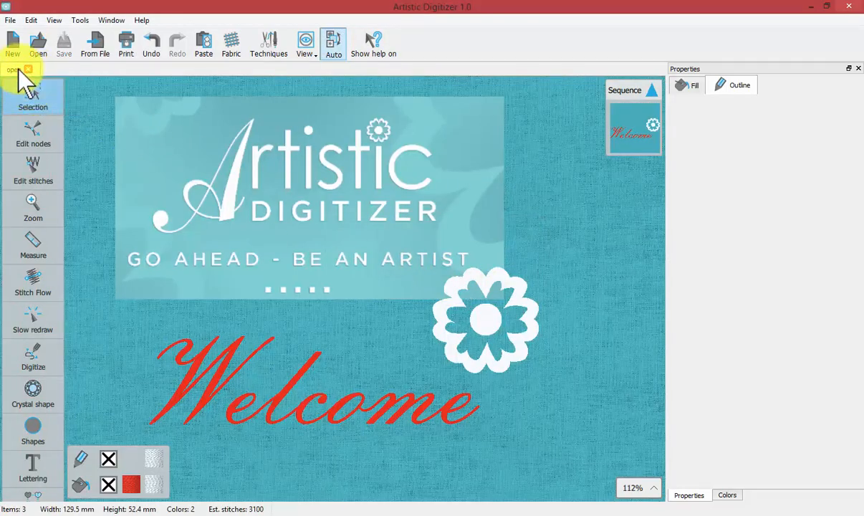
Step: Reopen the Welcome screen from the Window menu beside the open design
click(111, 19)
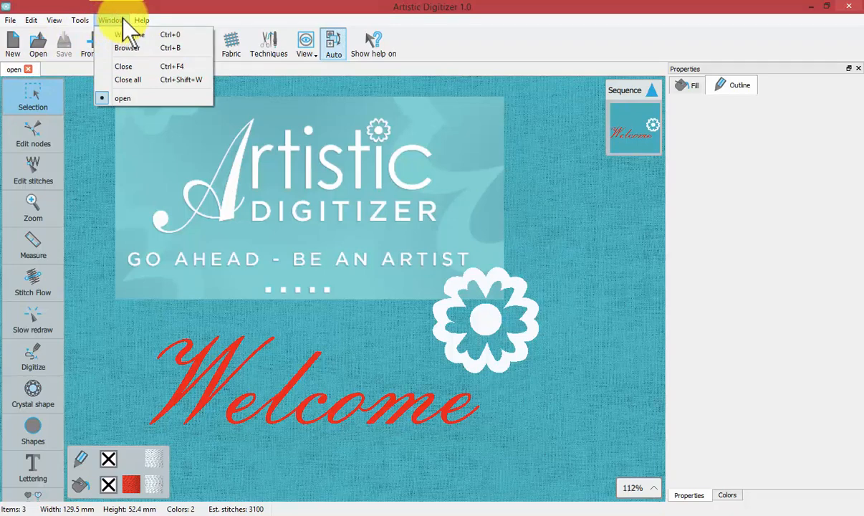
mouse_move(129, 34)
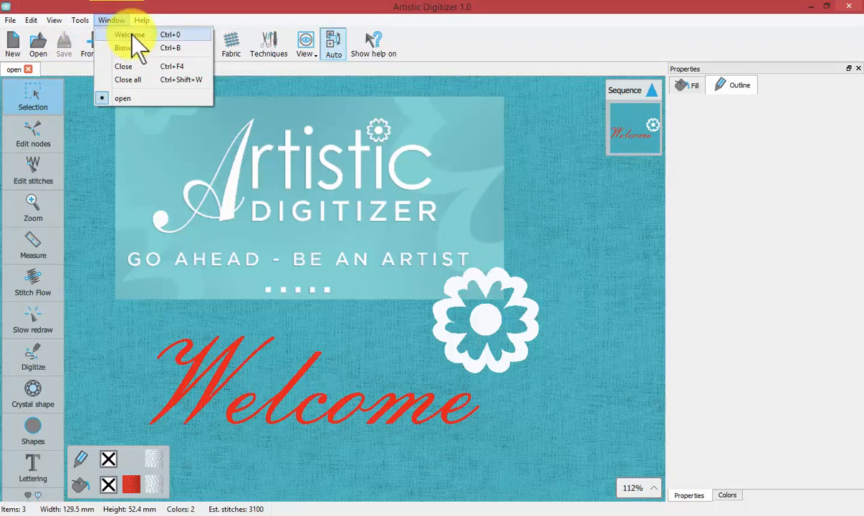
click(129, 35)
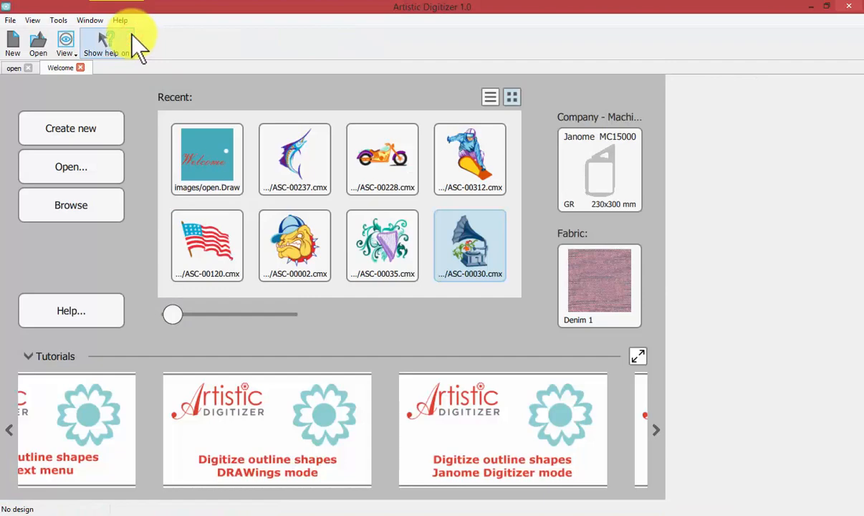
mouse_move(197, 75)
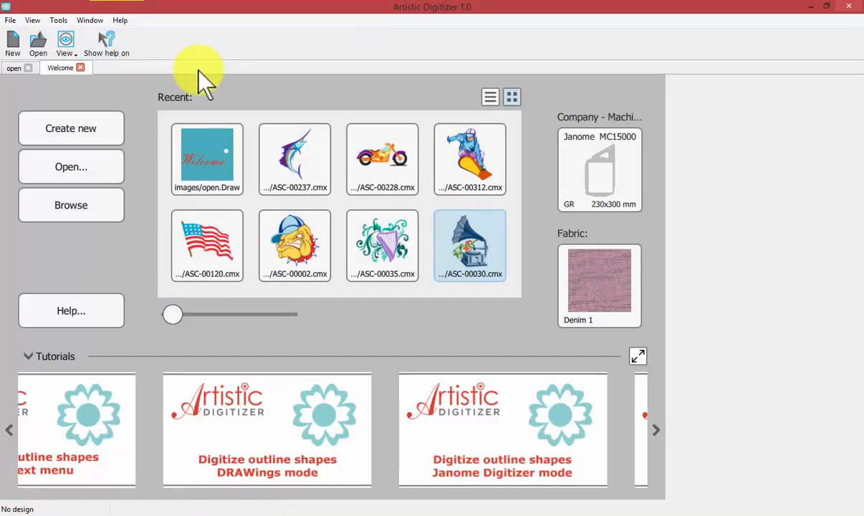